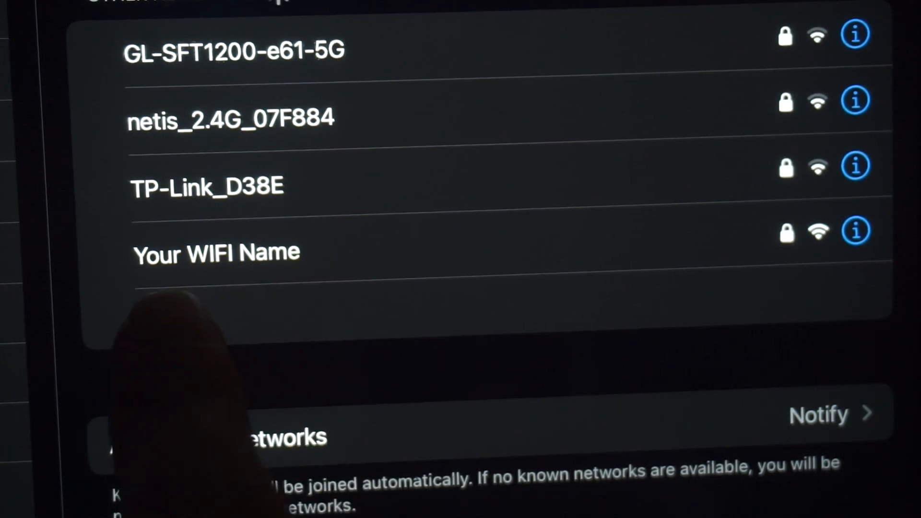
Join the 'Your WIFI Name' network using its password
click(215, 251)
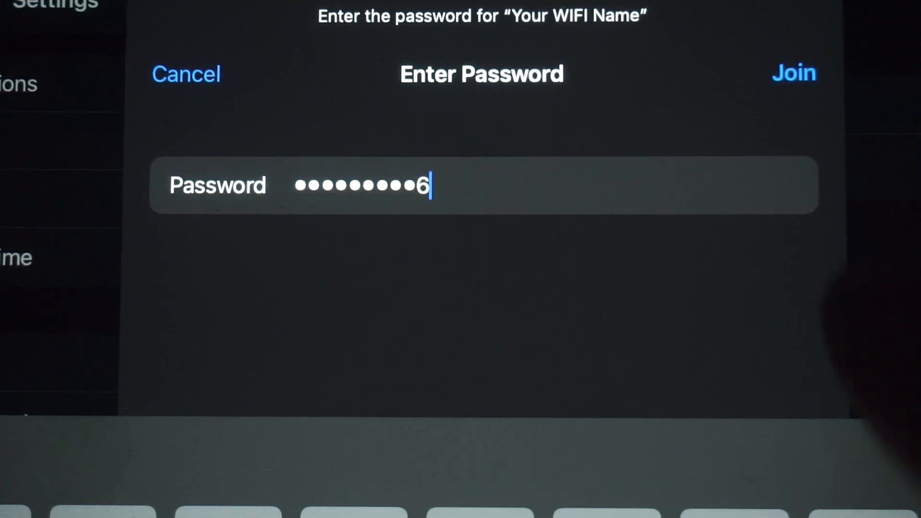
click(792, 74)
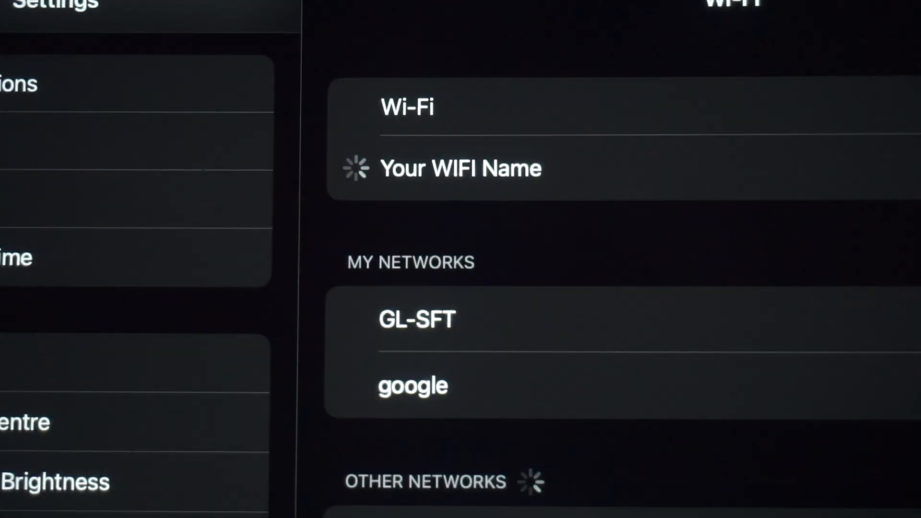
click(461, 168)
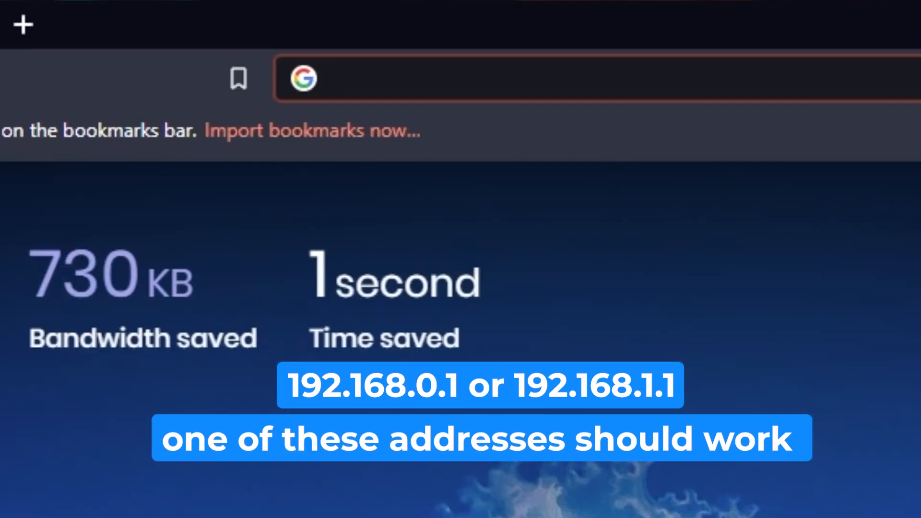
Load 192.168.0.1 in the browser address bar
text(192.168.0.1)
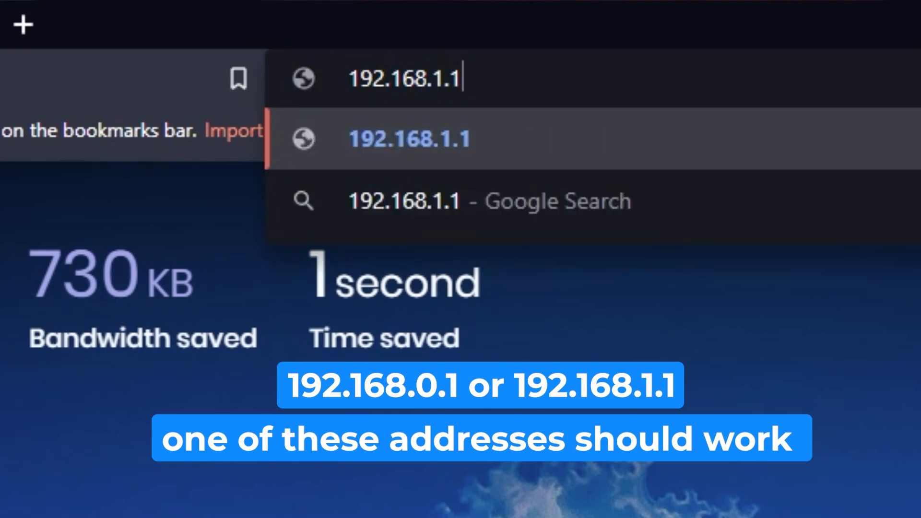
key(Enter)
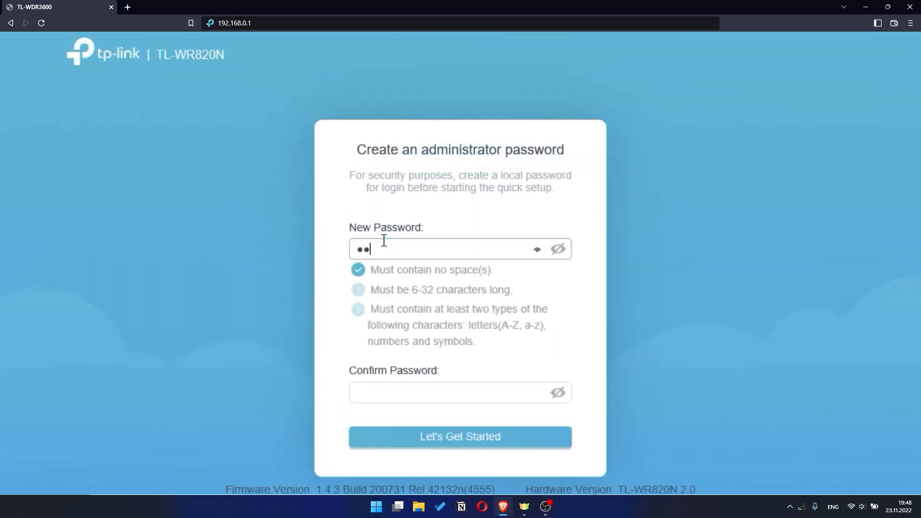
Enter the new admin password and click Let's Get Started
text(assword)
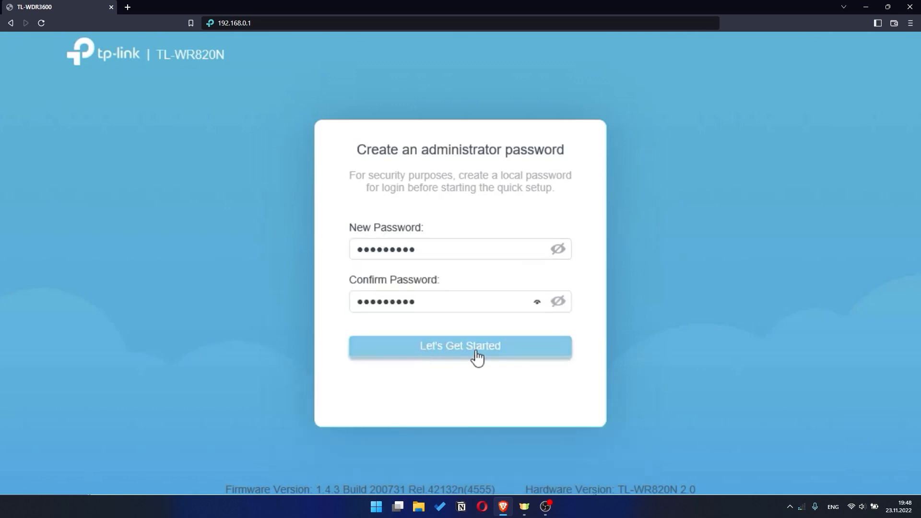
click(460, 345)
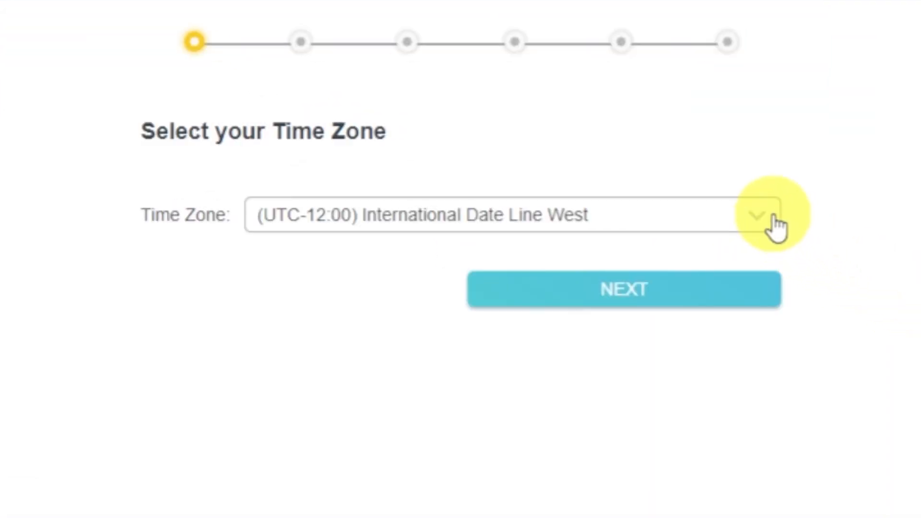
click(758, 215)
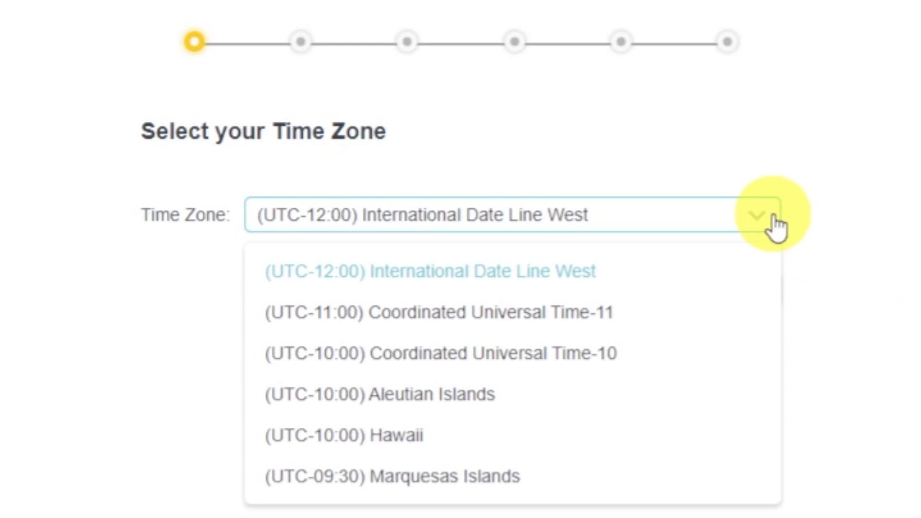
click(427, 270)
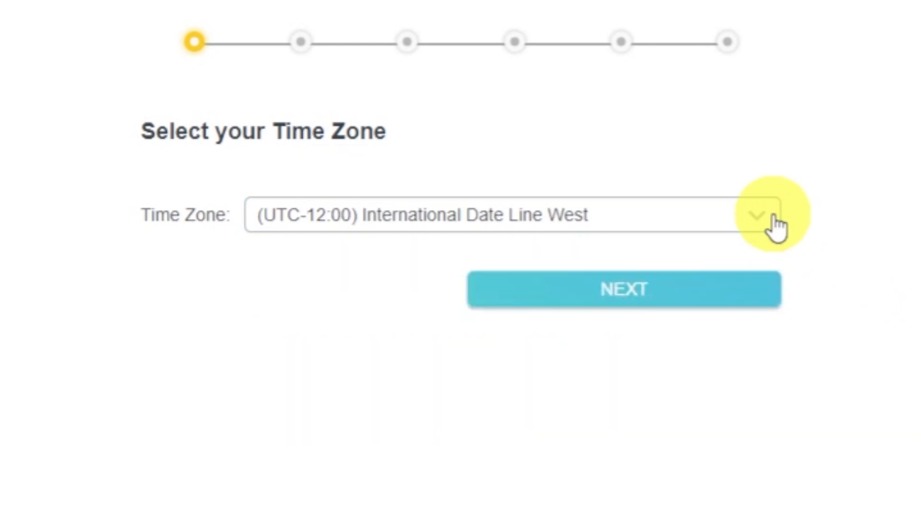
click(624, 289)
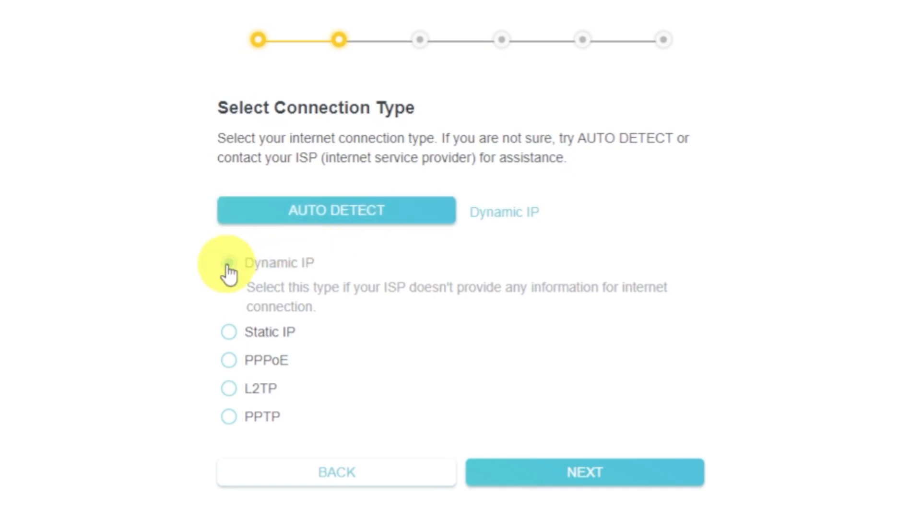
Choose Dynamic IP as the connection type and proceed
click(228, 261)
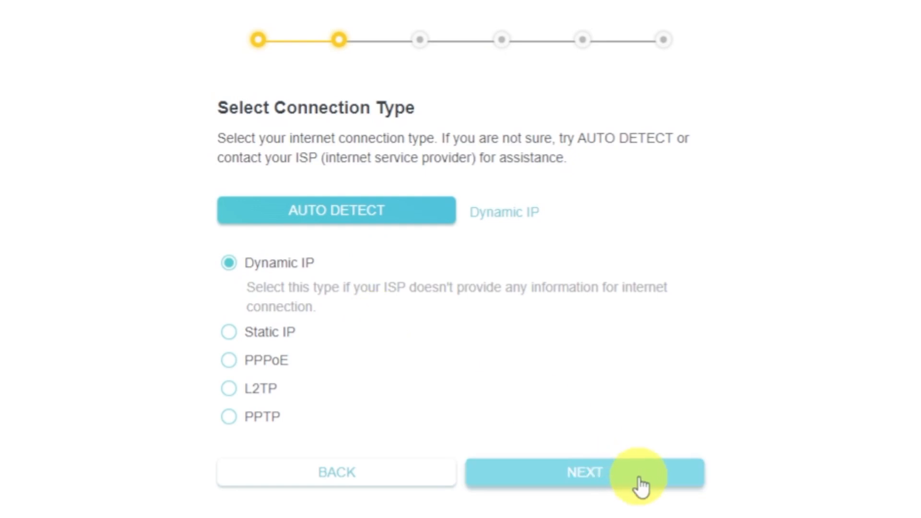
click(583, 472)
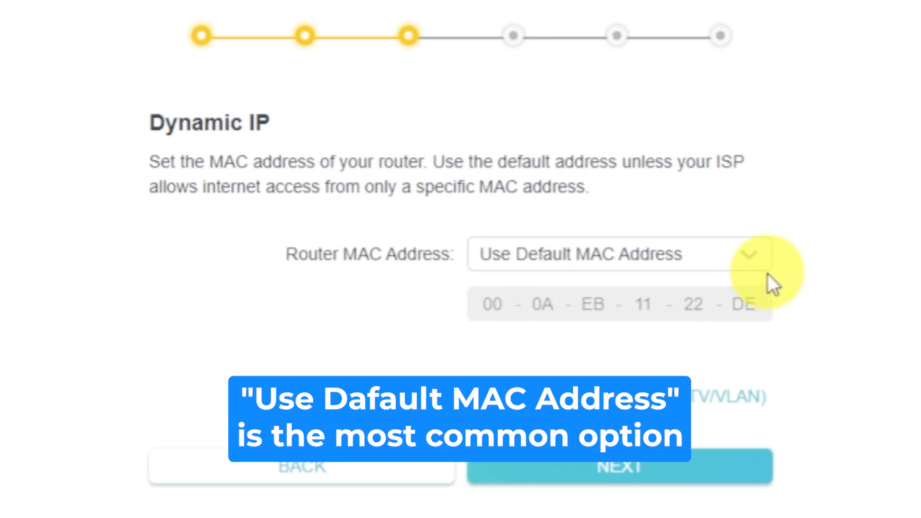
Leave Router MAC Address on 'Use Default MAC Address' and proceed
click(749, 254)
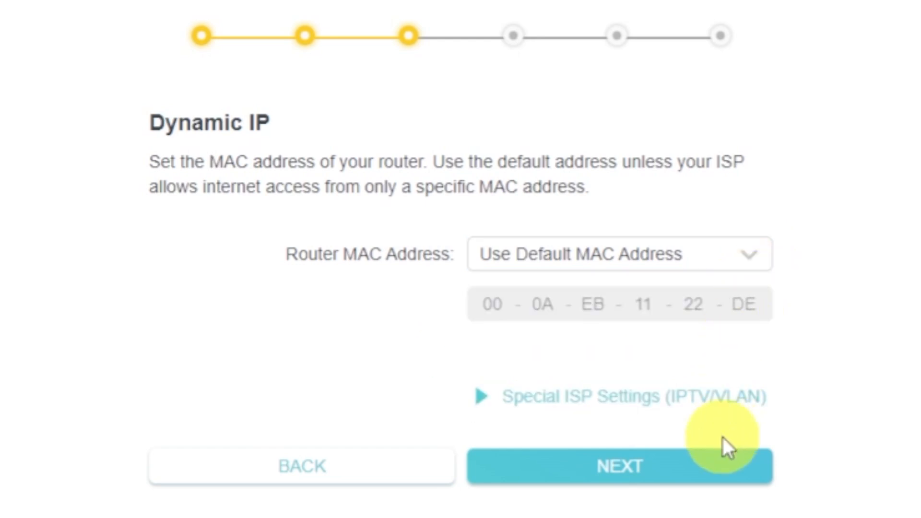
click(619, 466)
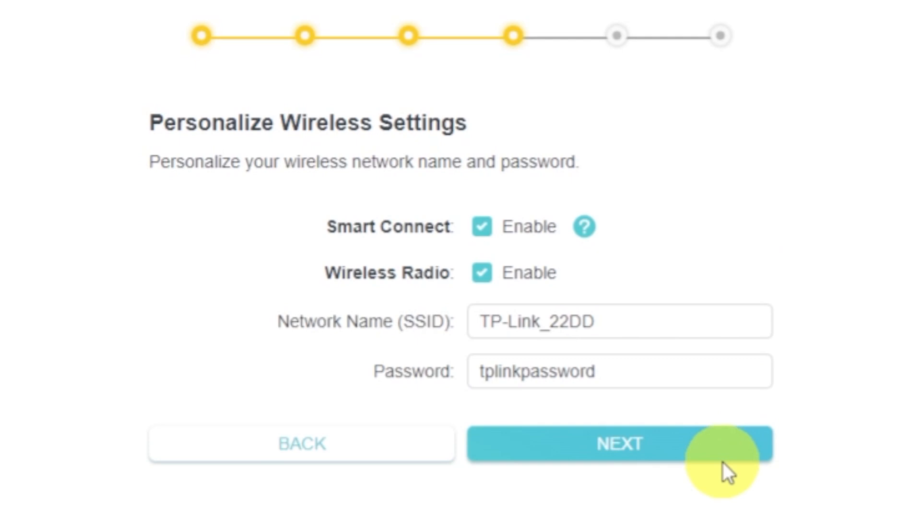
mouse_move(508, 273)
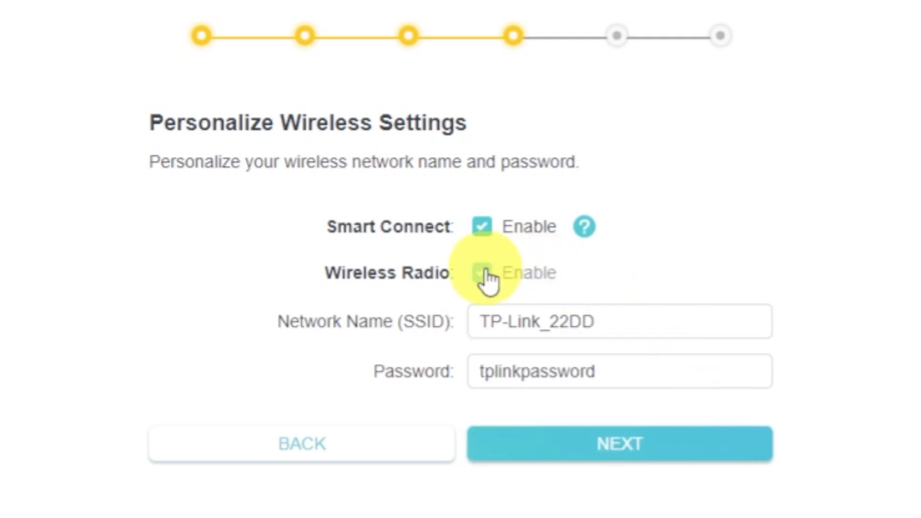
Edit the wireless SSID and password, keeping Smart Connect and Wireless Radio on
click(481, 273)
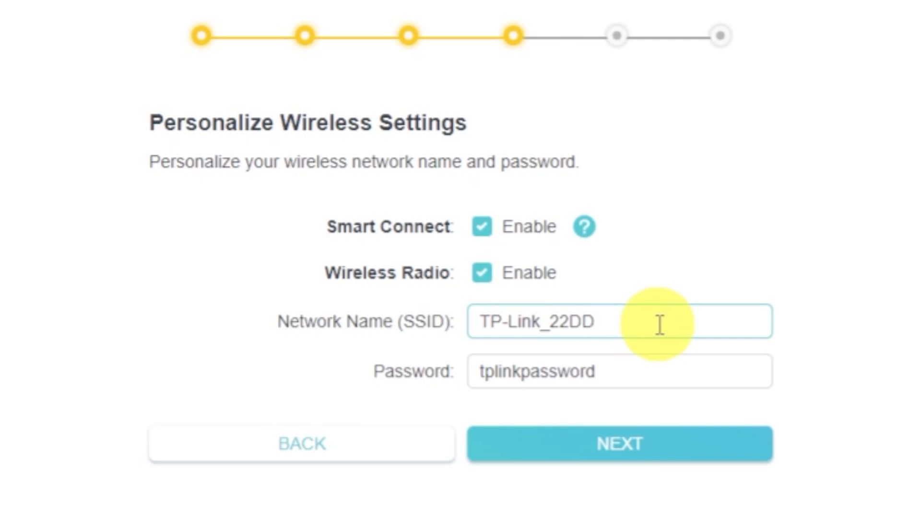
click(619, 370)
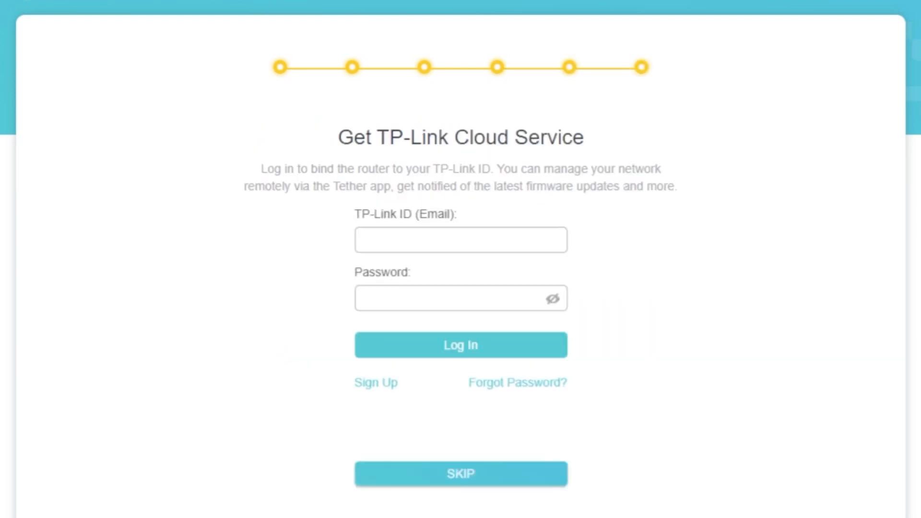
Skip the TP-Link Cloud Service login
click(460, 474)
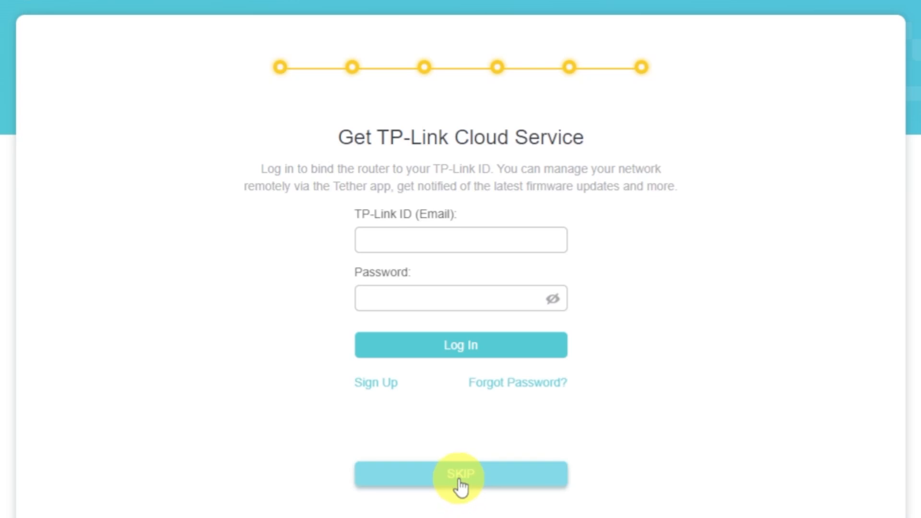
click(460, 474)
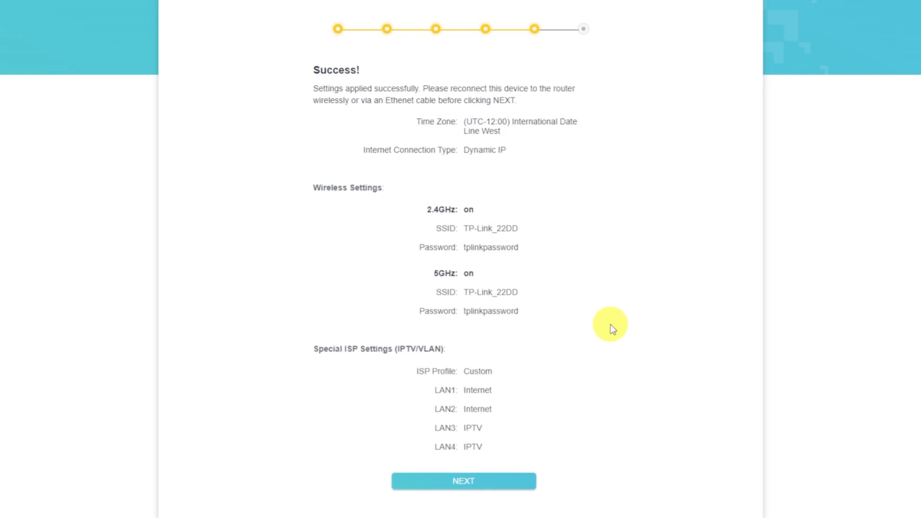
mouse_move(625, 330)
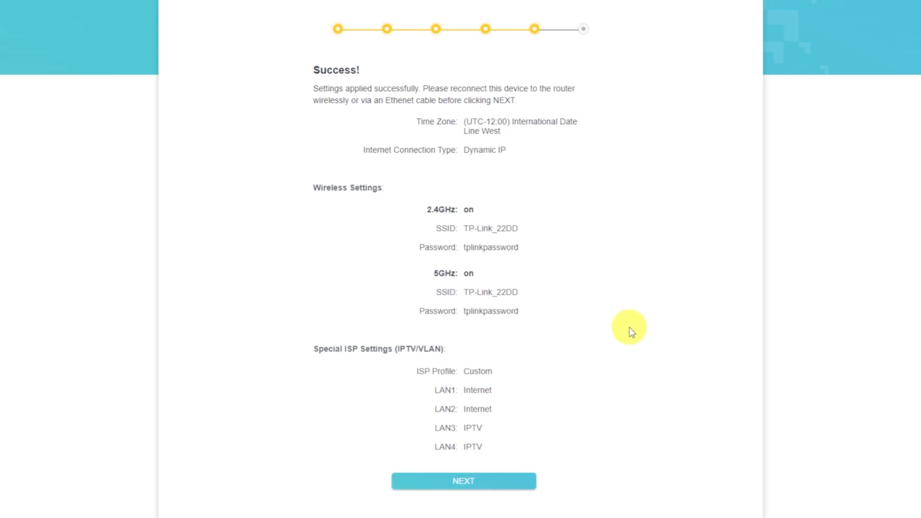
Review the Success summary of applied settings and continue
scroll(down, 3)
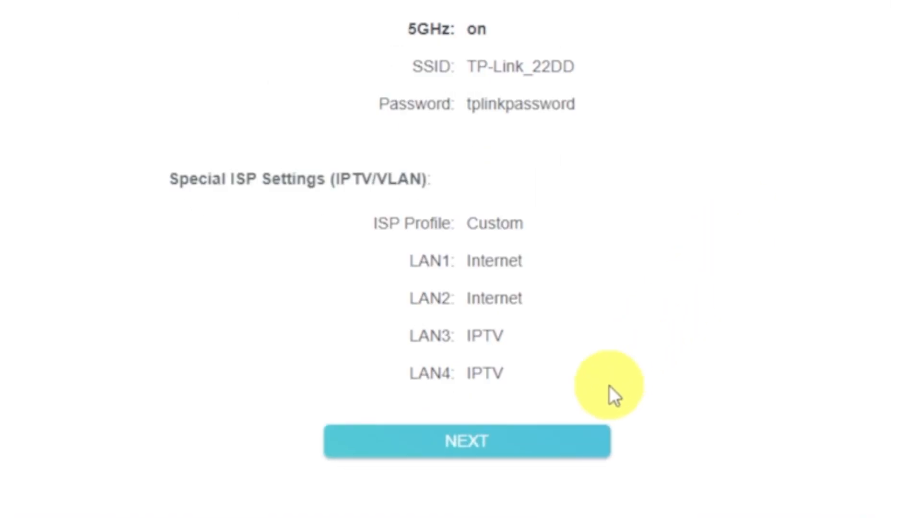
click(466, 441)
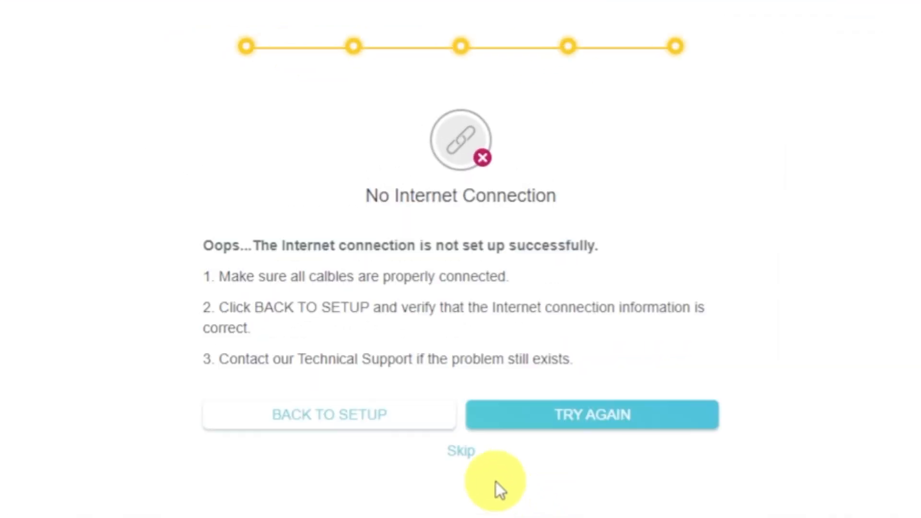
Skip the No Internet Connection check to reach the dashboard
click(460, 450)
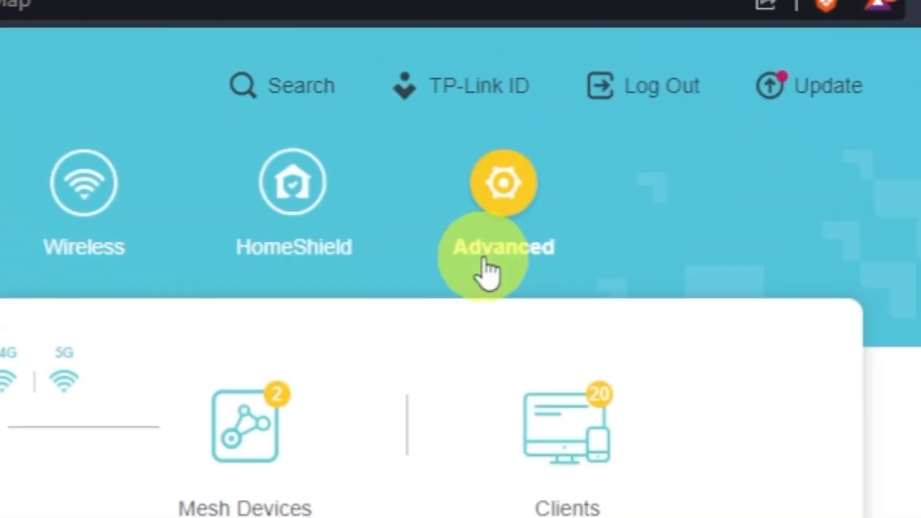
Reboot the router from Advanced > System > Reboot
click(502, 247)
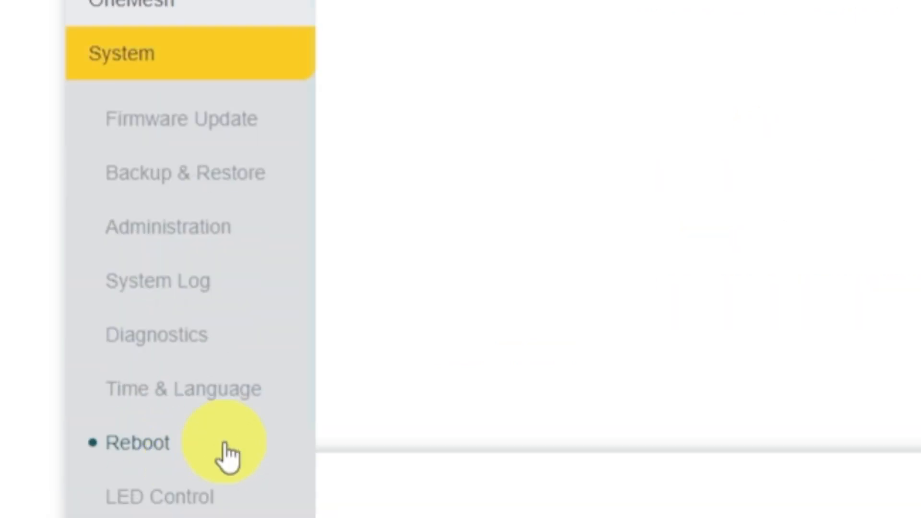
click(136, 442)
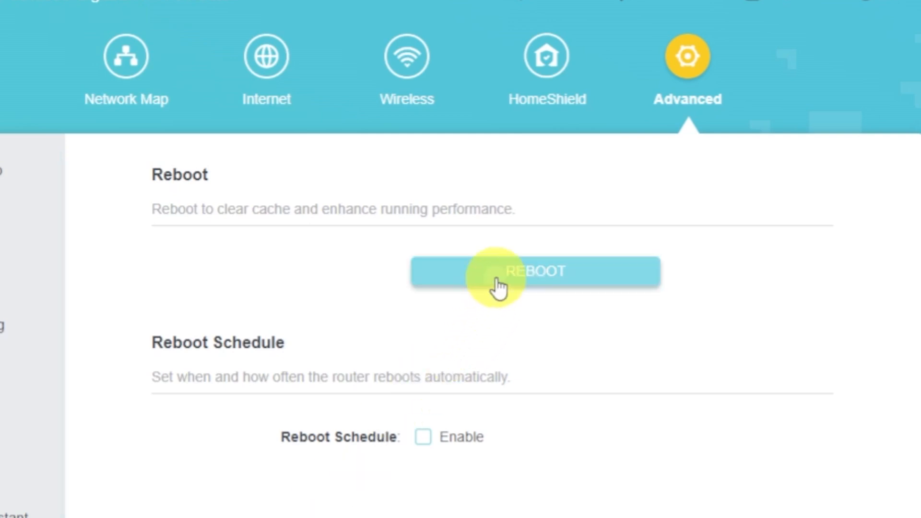
click(535, 271)
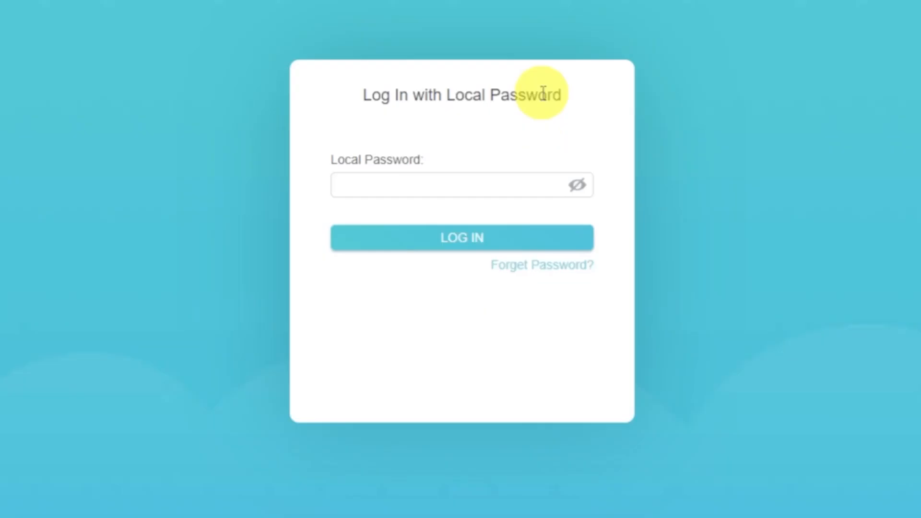
Log in using the saved local admin password from autofill
click(440, 184)
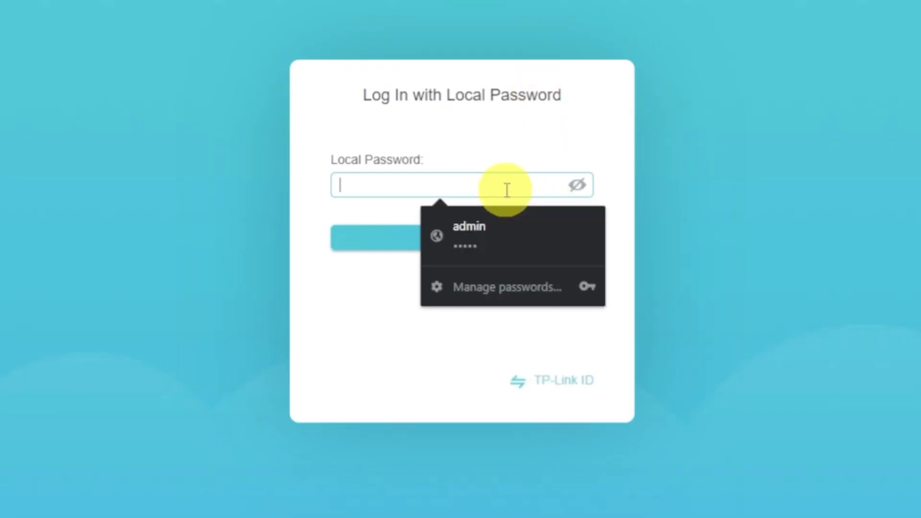
click(468, 235)
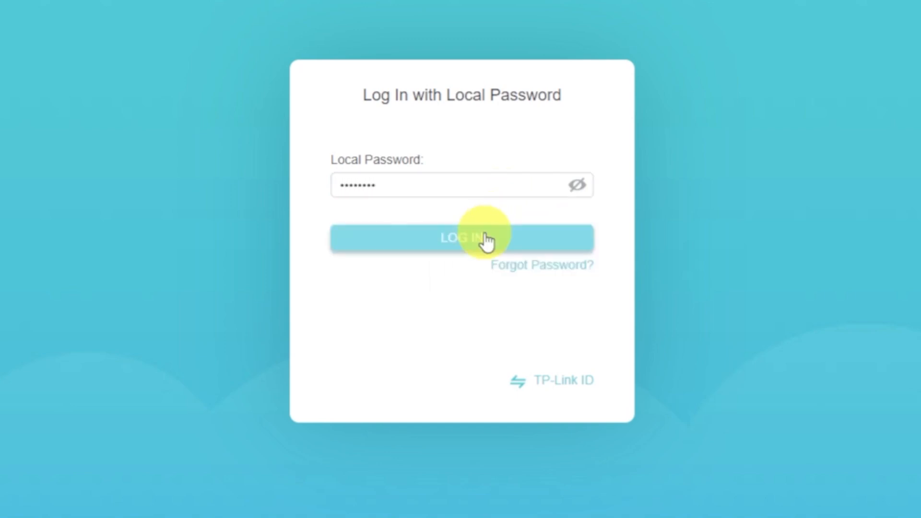
click(461, 238)
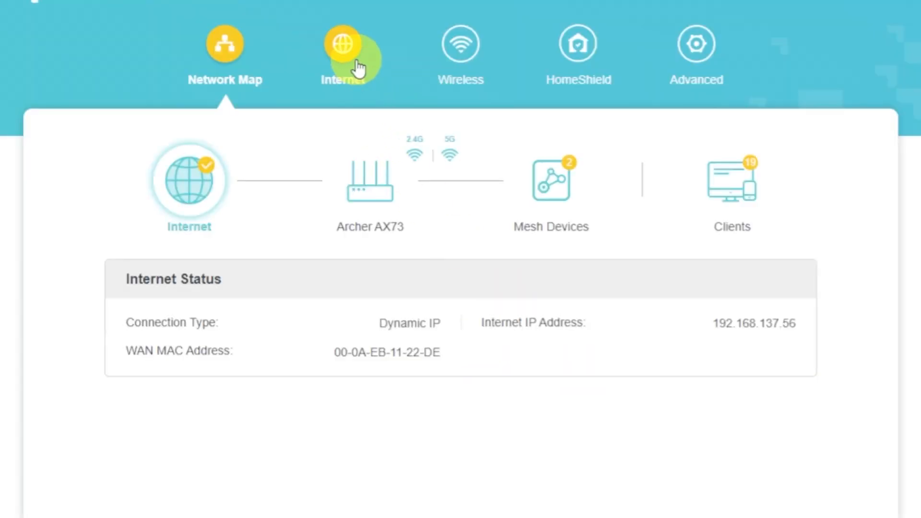
On the Internet settings page, set Router MAC Address to Use Default MAC Address
click(345, 44)
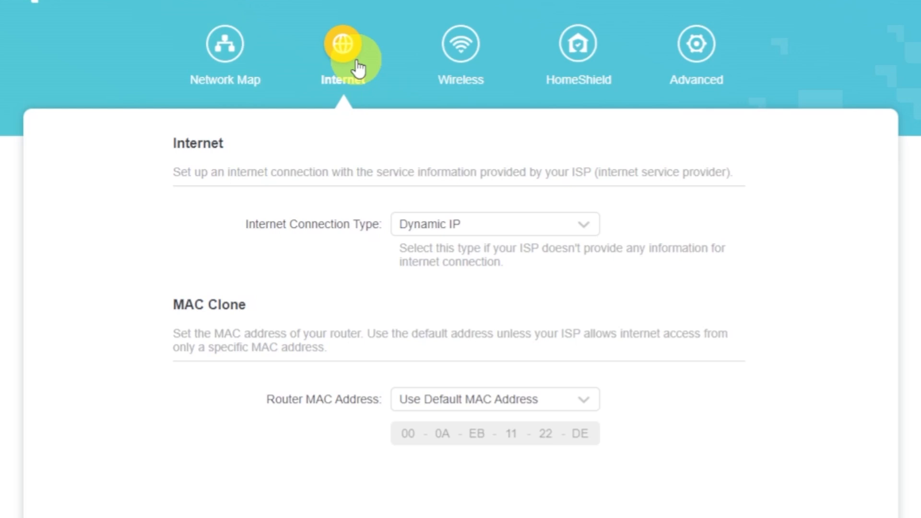
click(581, 400)
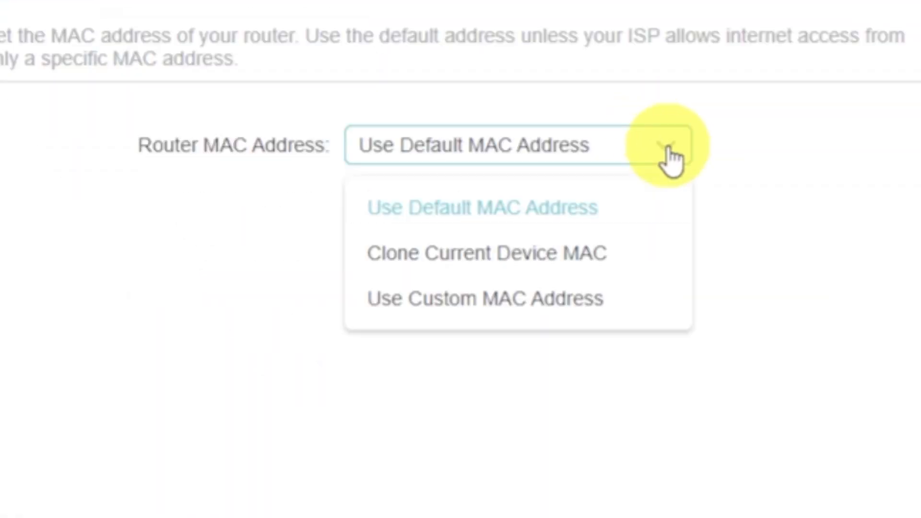
mouse_move(599, 235)
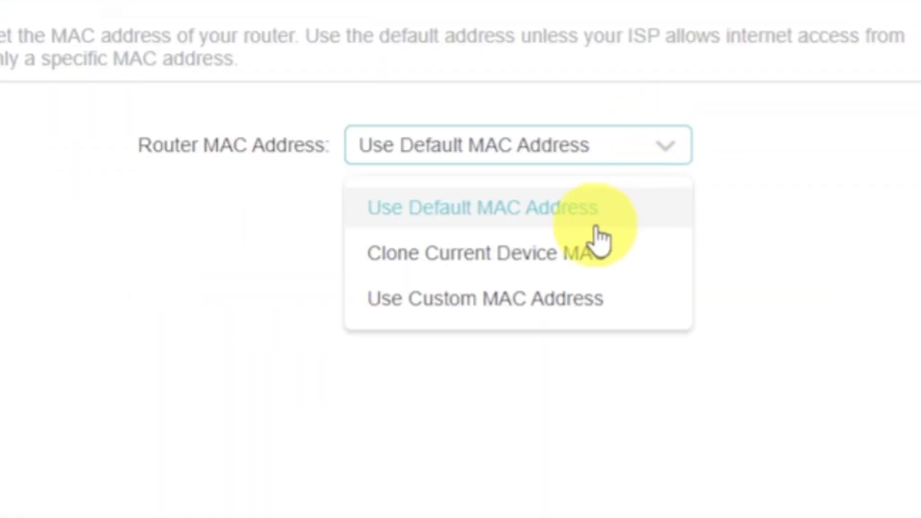
click(476, 253)
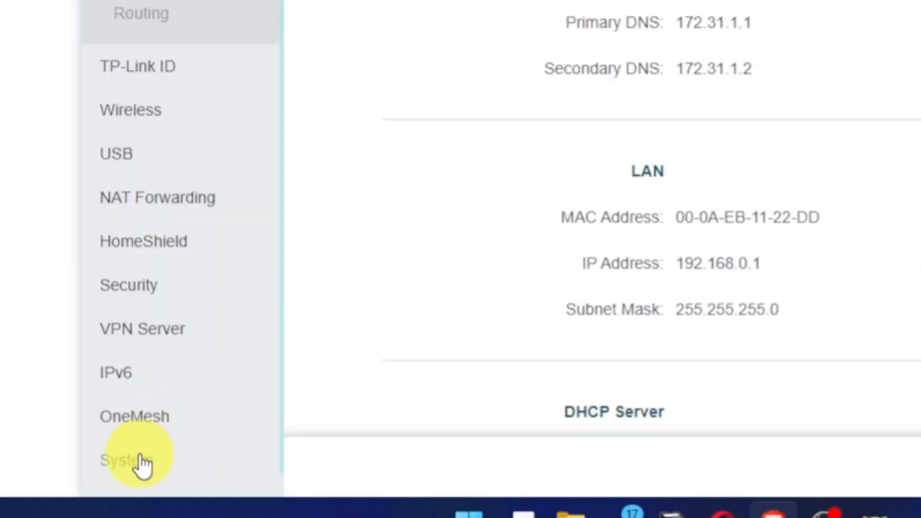
Reboot the router from Advanced > System > Reboot
click(126, 458)
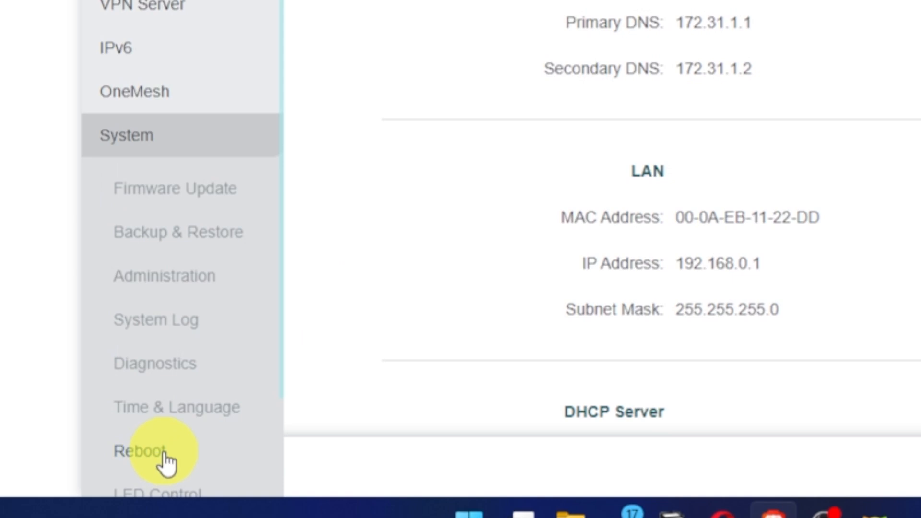
click(141, 451)
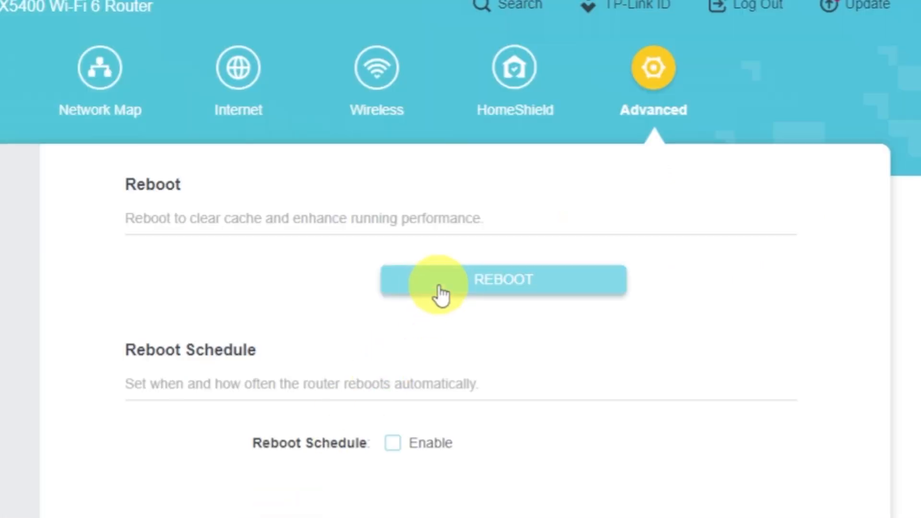
click(502, 279)
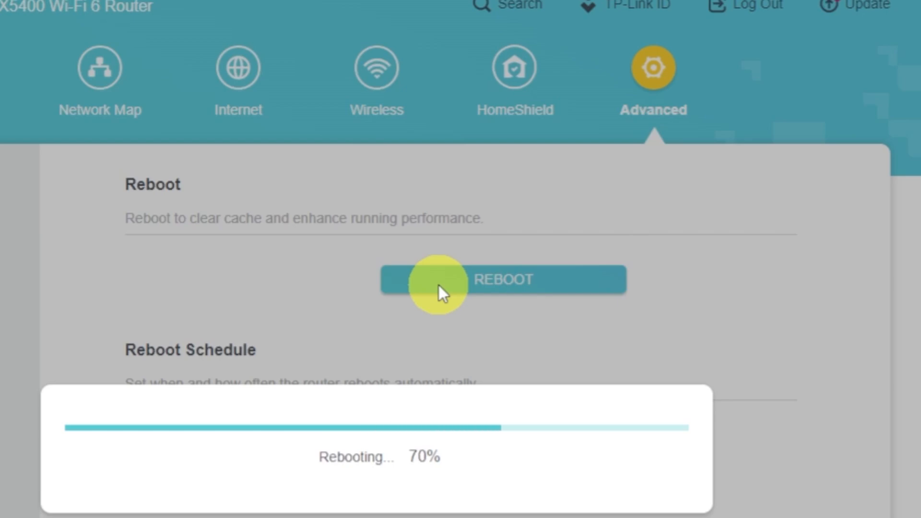